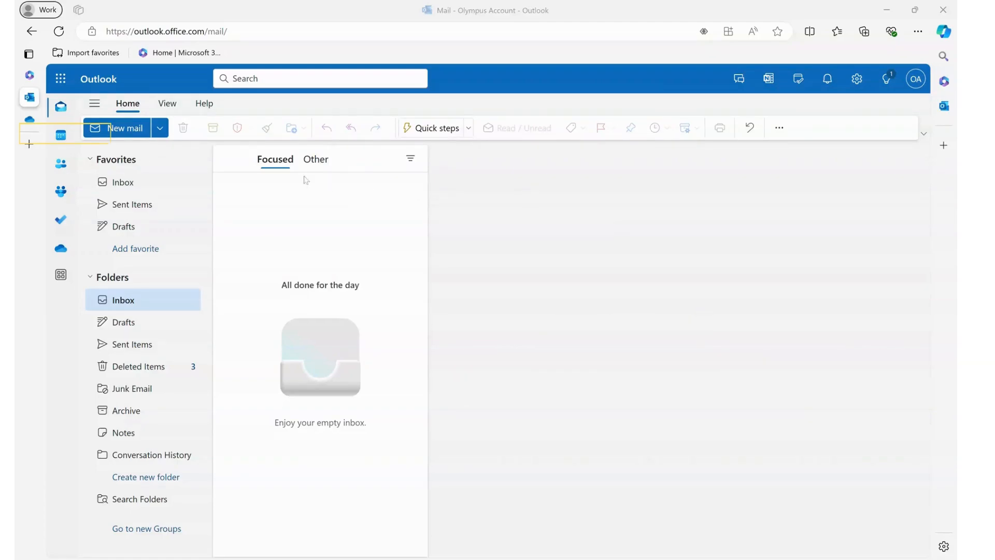
mouse_move(60, 135)
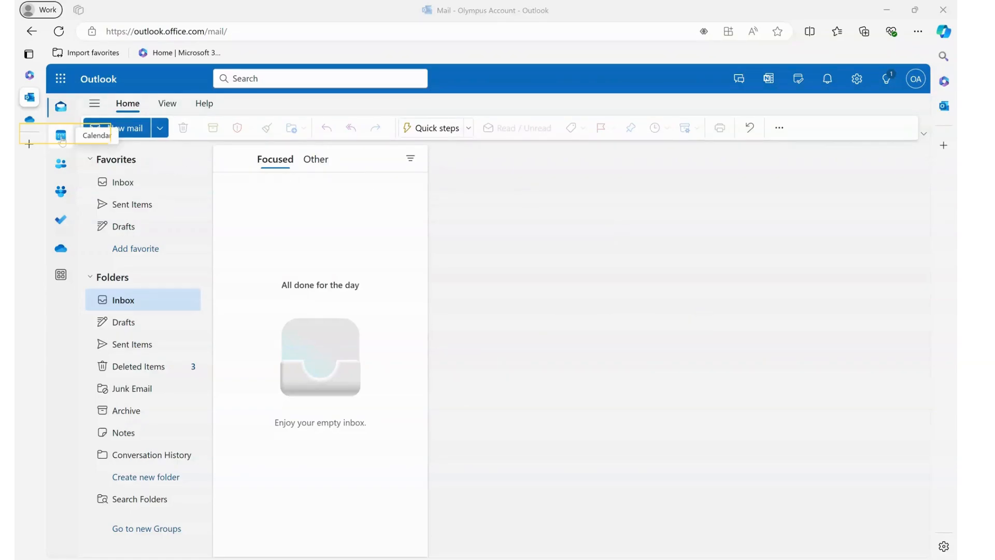
Switch from the mail inbox to the Calendar showing July 2024 in month view.
click(61, 134)
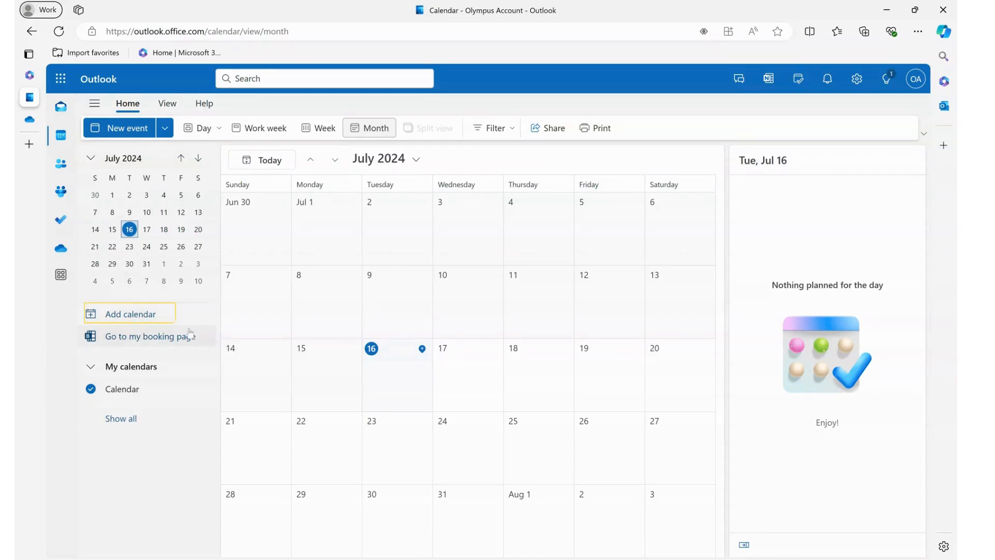
Bring up the Add calendar window from the calendar pane.
click(130, 313)
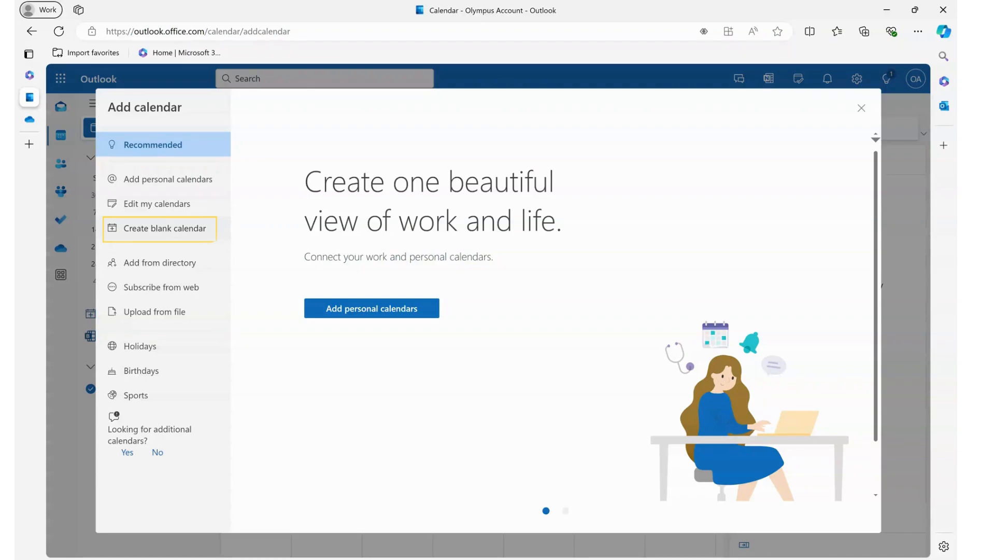
Create a blank calendar named 'share 1' with the stopwatch charm and save it.
click(164, 228)
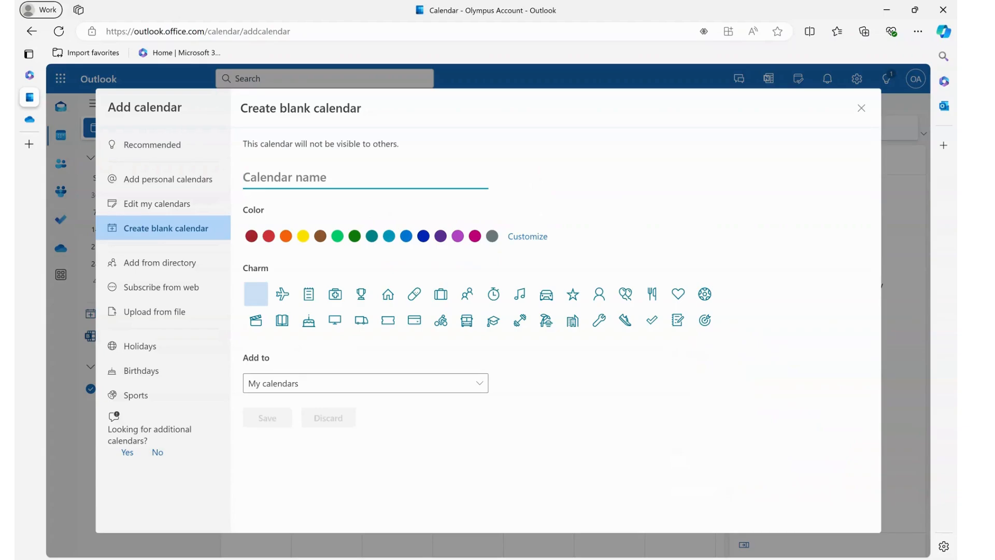
text(share 1)
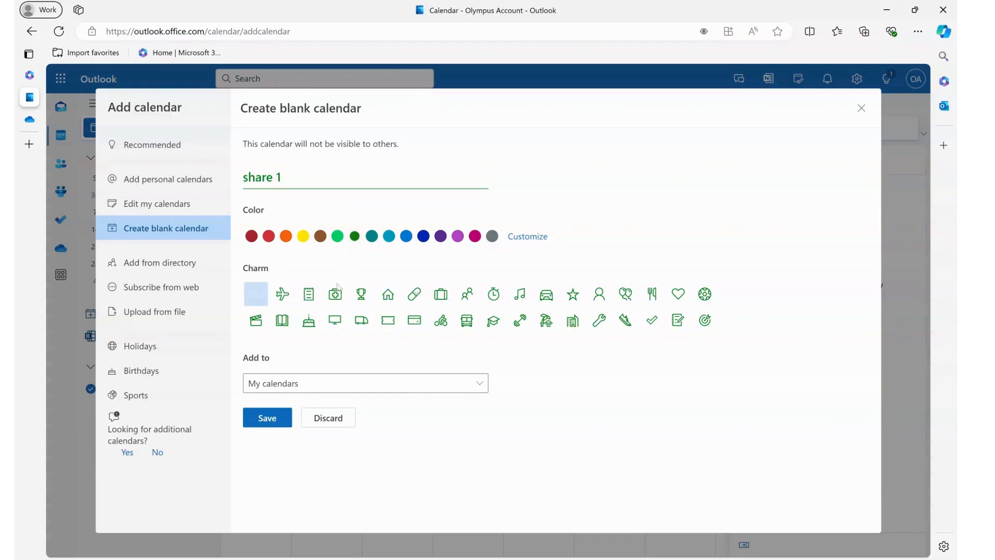
mouse_move(494, 293)
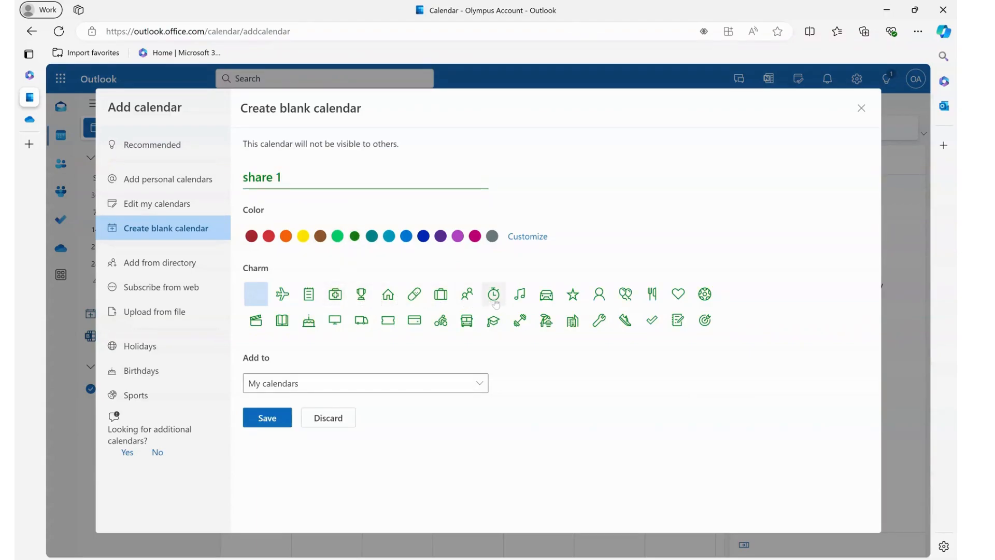
click(494, 293)
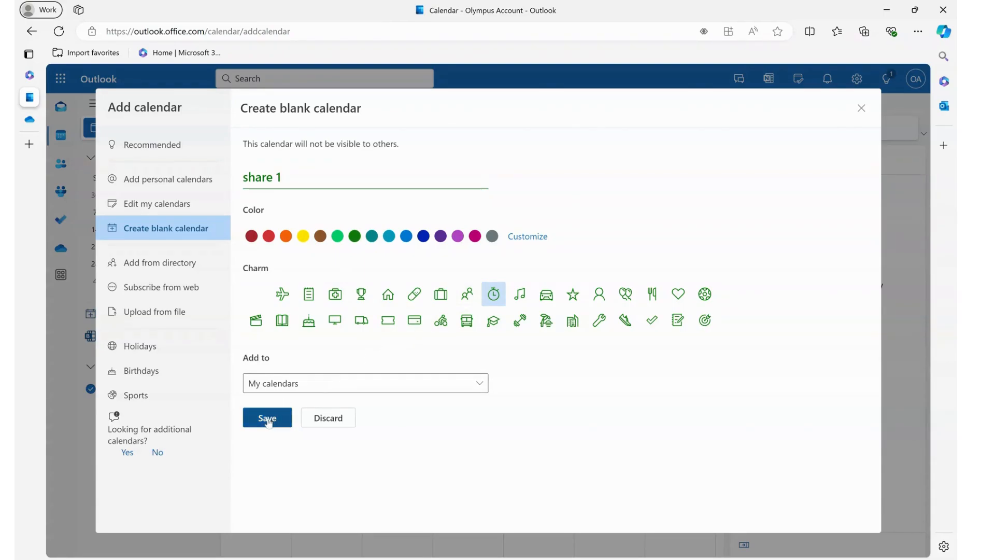
click(266, 418)
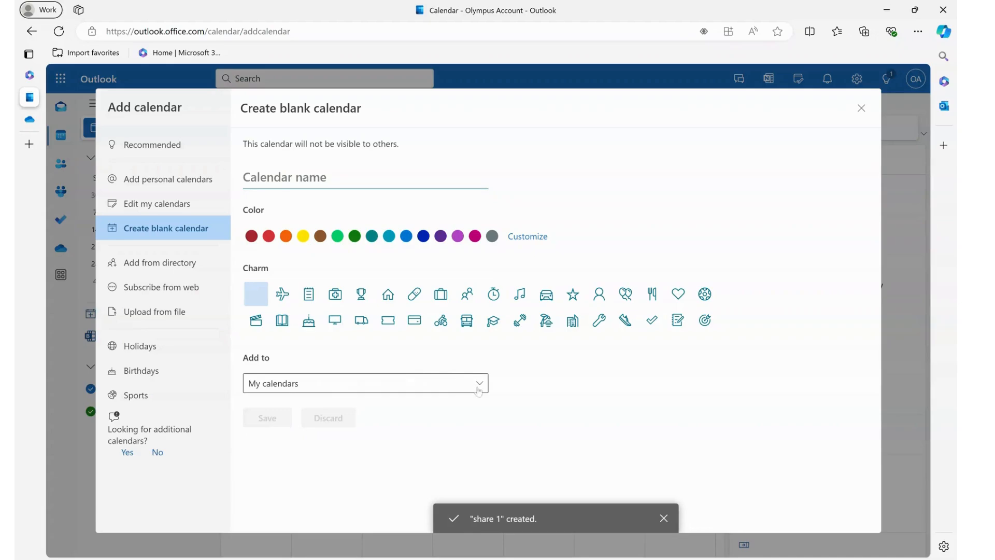
mouse_move(514, 529)
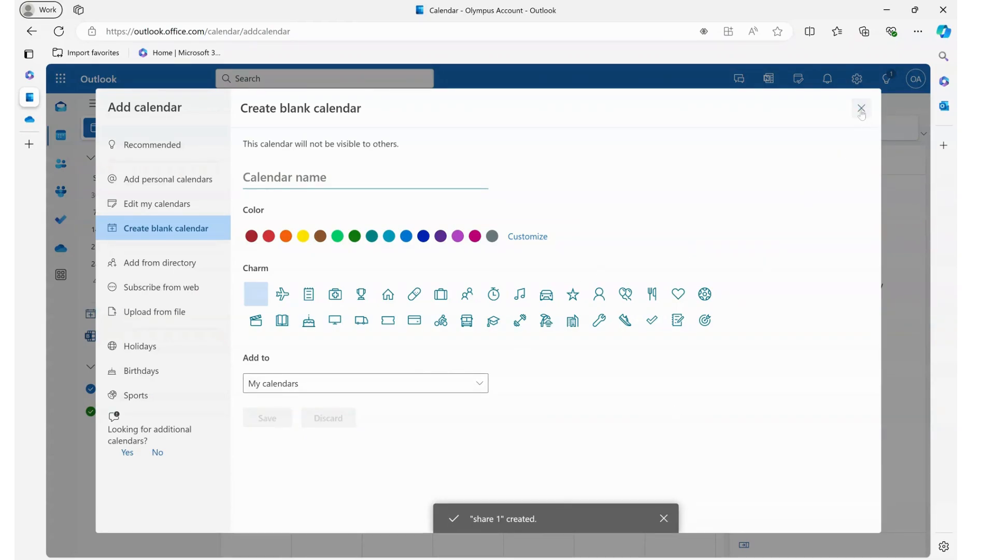
Dismiss the Add calendar window and show the actions menu for 'share 1' under My calendars.
click(861, 109)
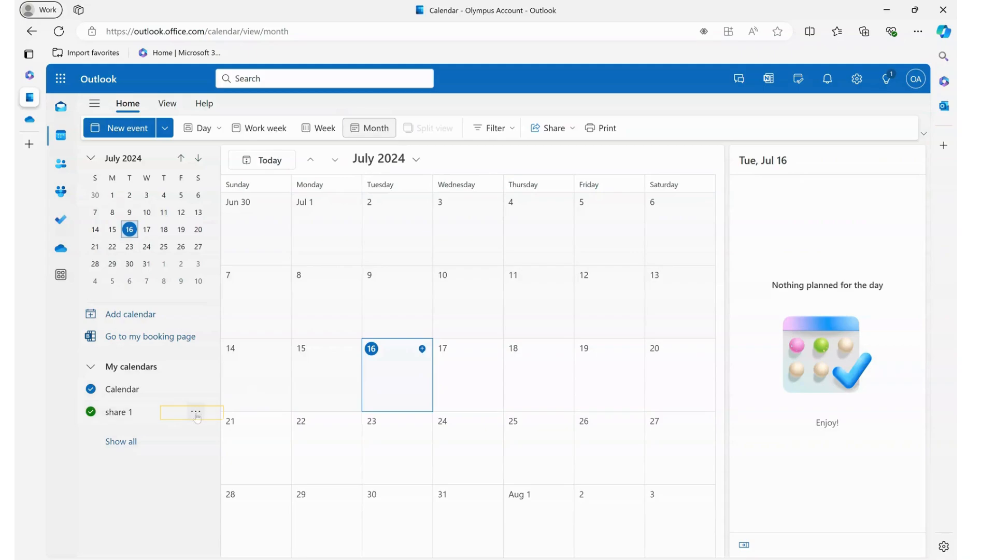
click(196, 412)
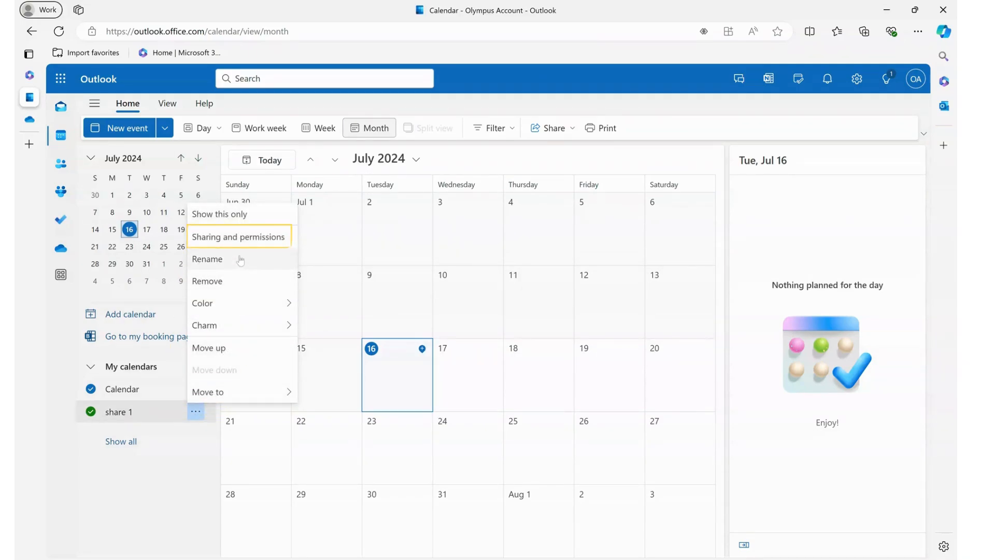
mouse_move(238, 236)
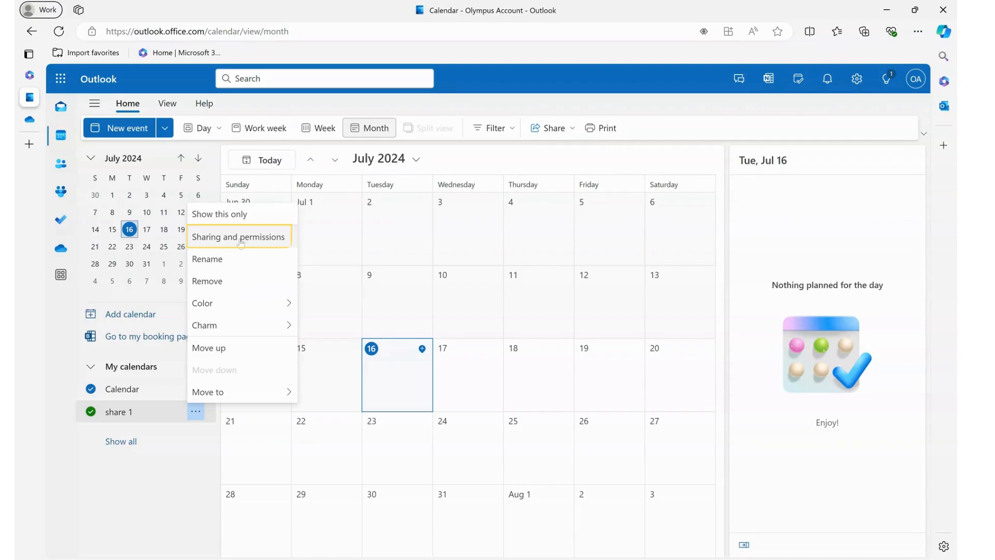
Share 'share 1' with Test User at 'Can view all details' and send the invitation.
click(238, 236)
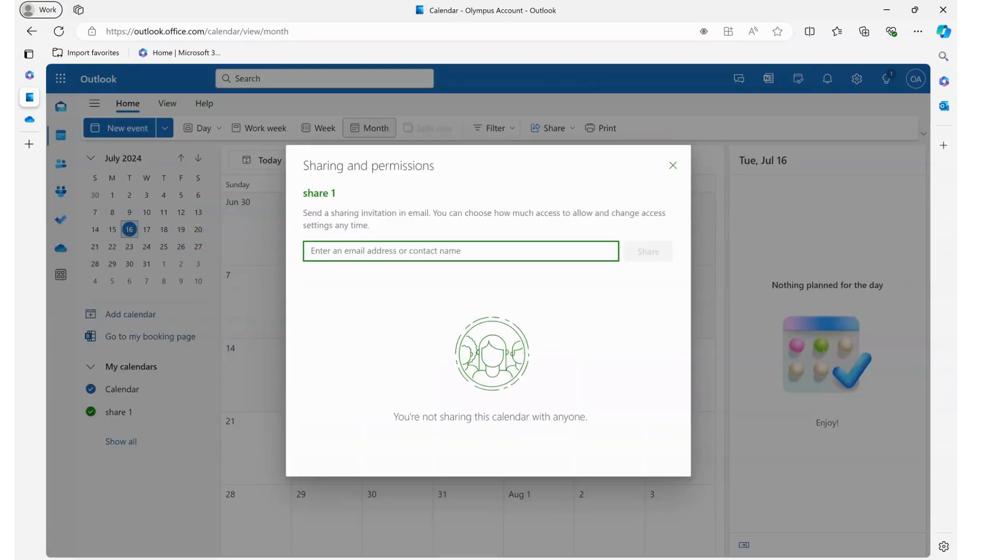
text(test)
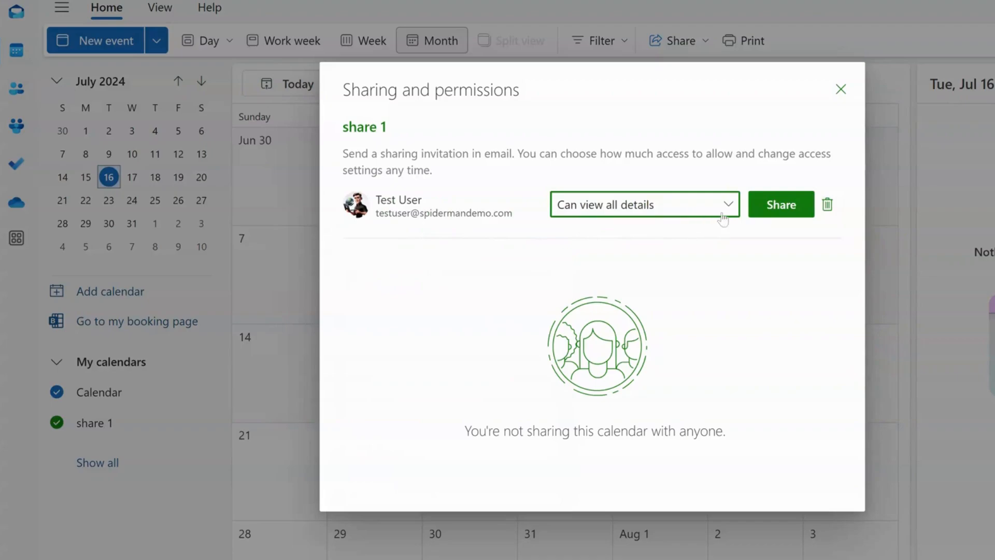
mouse_move(577, 217)
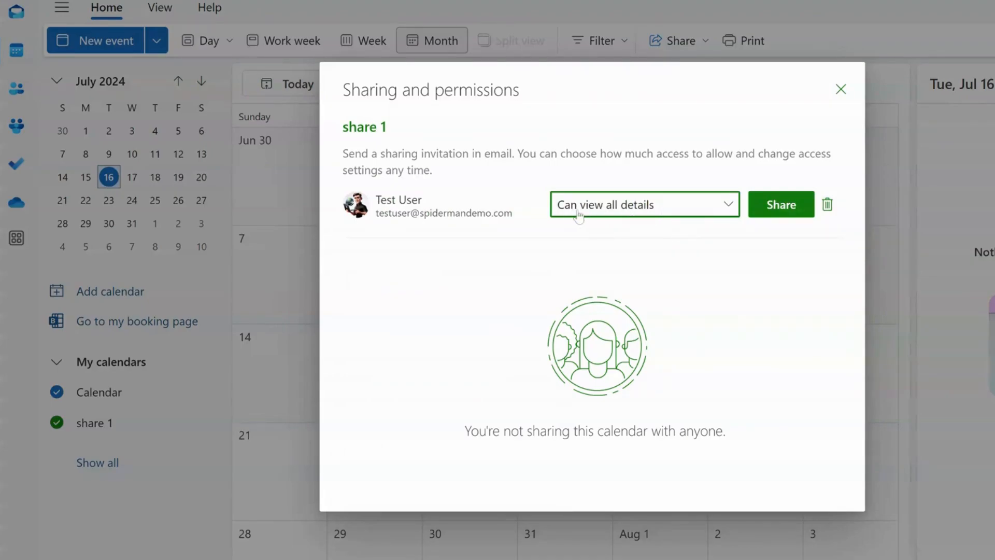
mouse_move(677, 212)
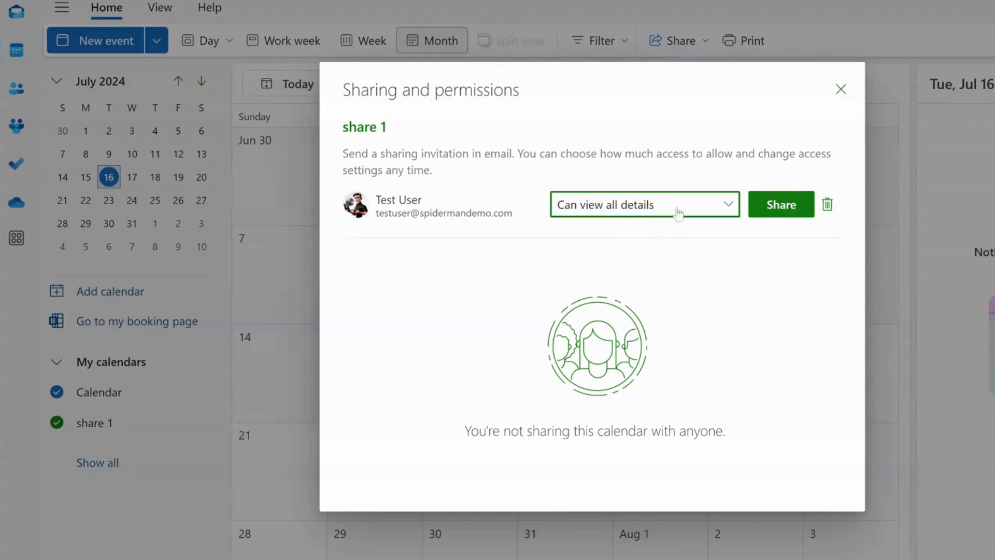
click(642, 204)
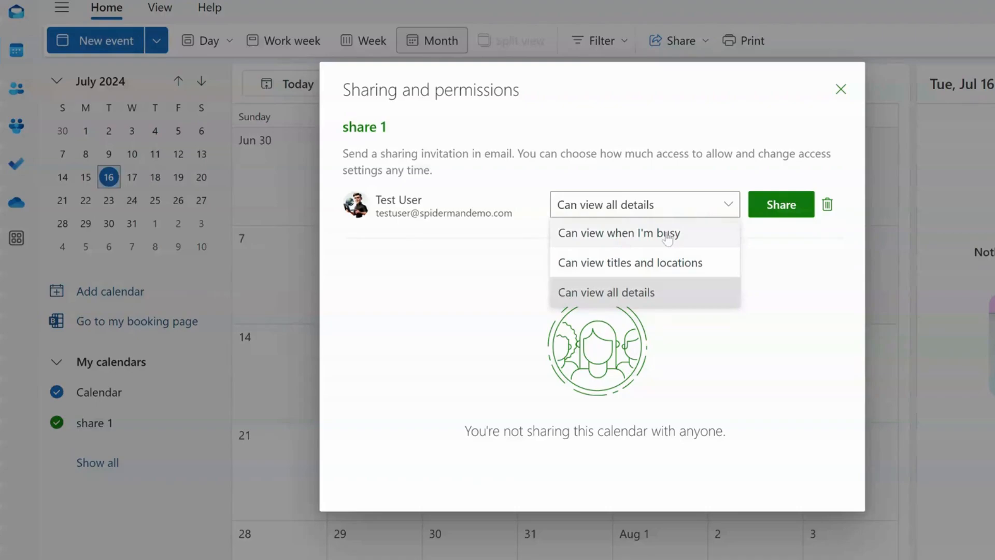
mouse_move(646, 267)
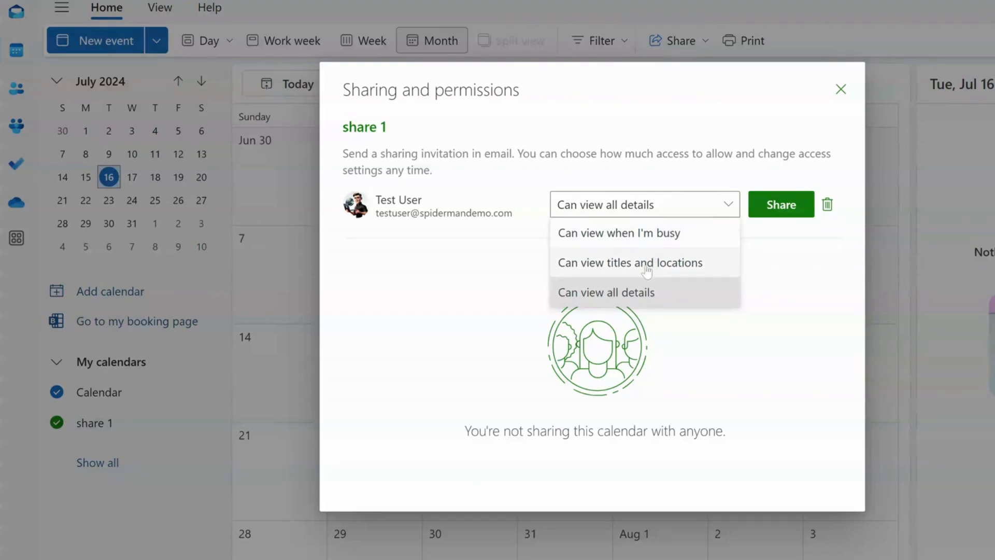
mouse_move(645, 293)
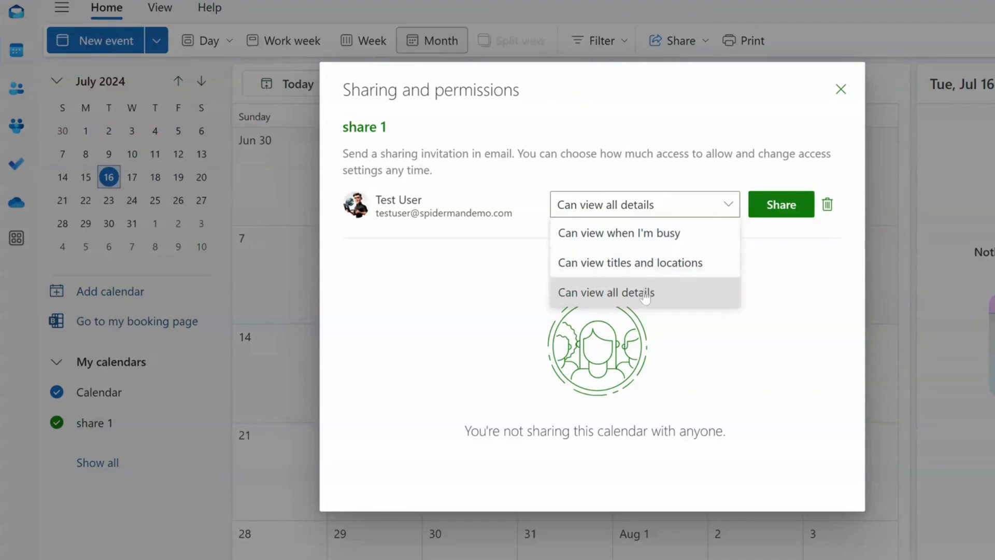
click(605, 293)
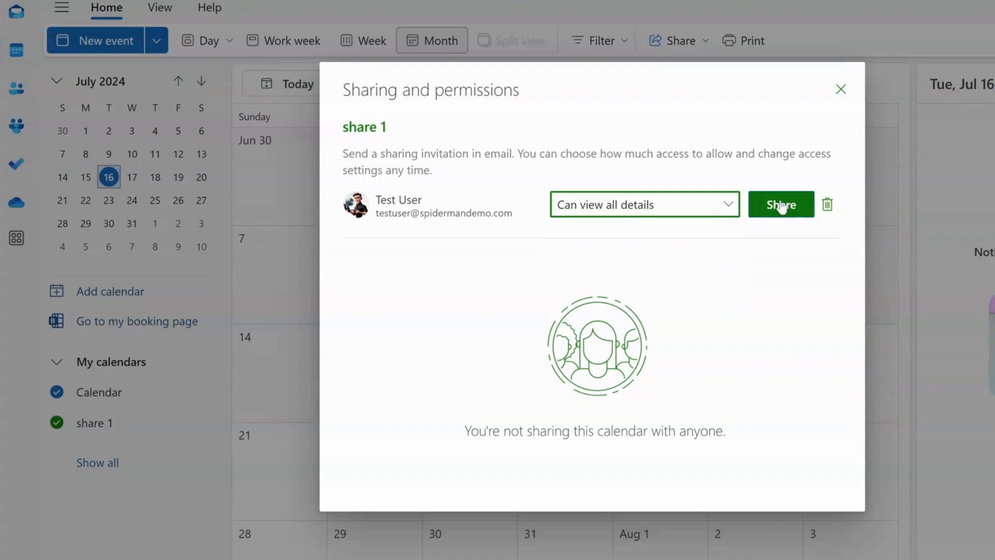
click(780, 204)
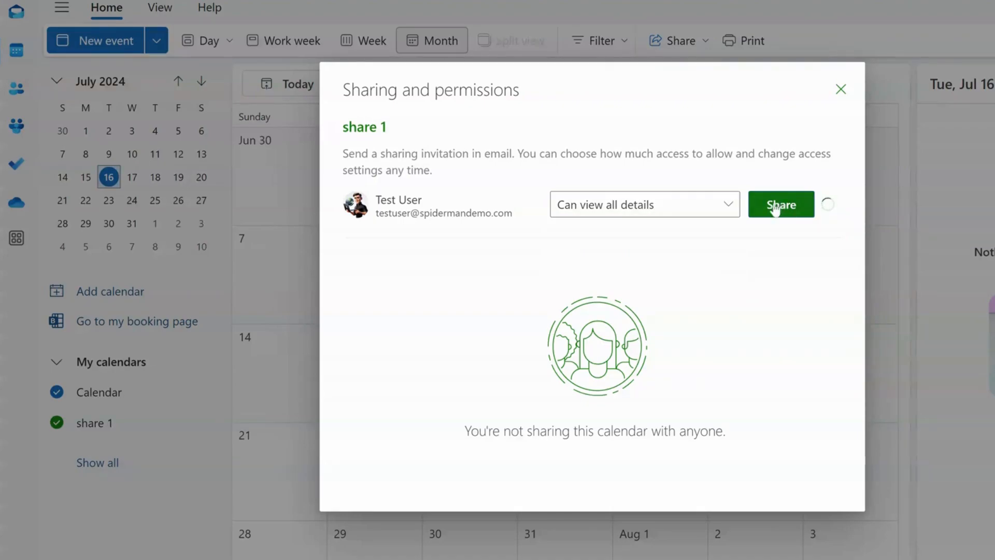
click(779, 204)
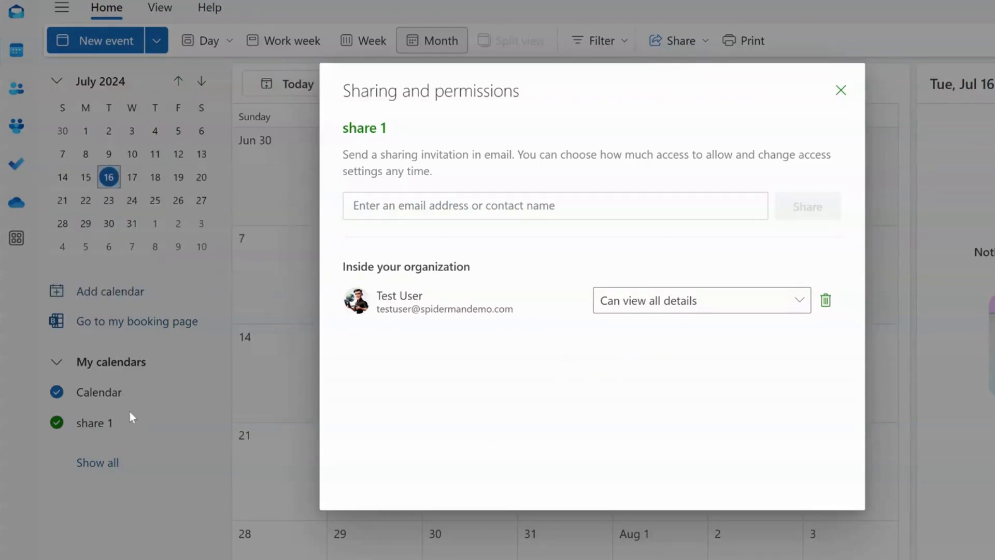
mouse_move(142, 407)
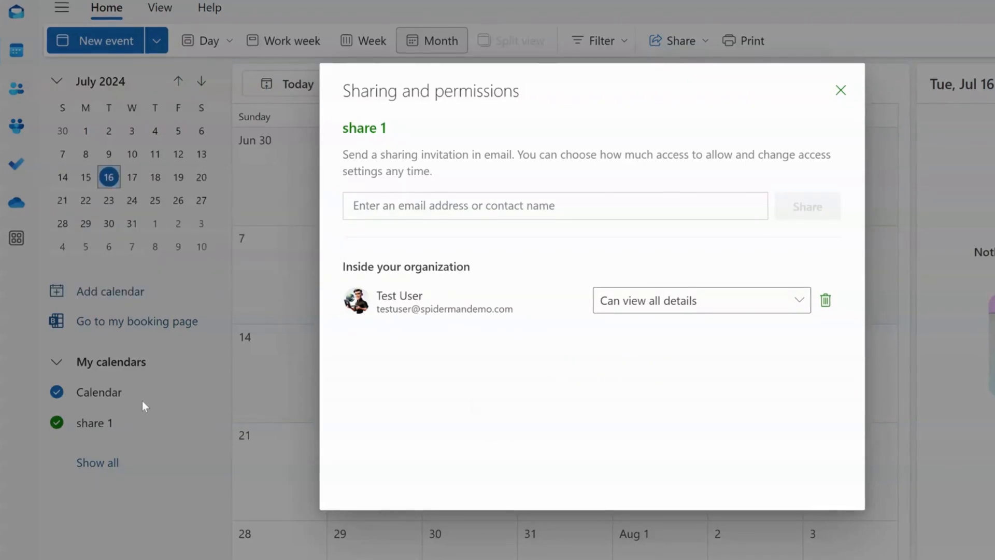
click(840, 90)
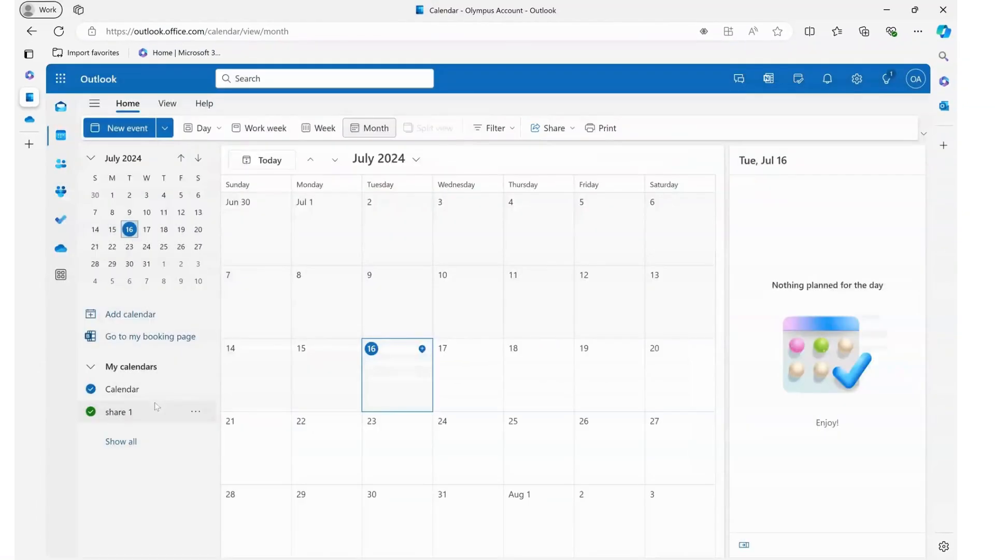
mouse_move(142, 431)
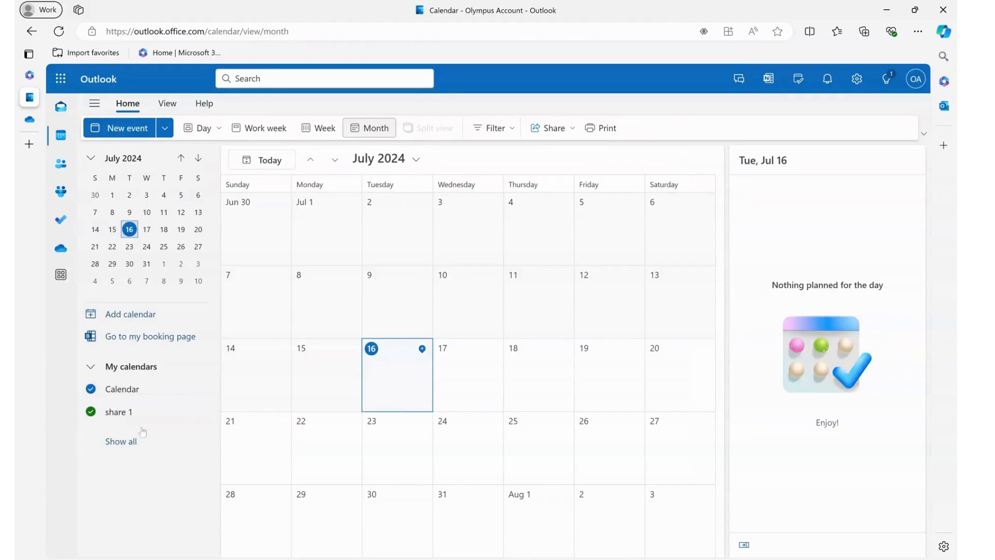